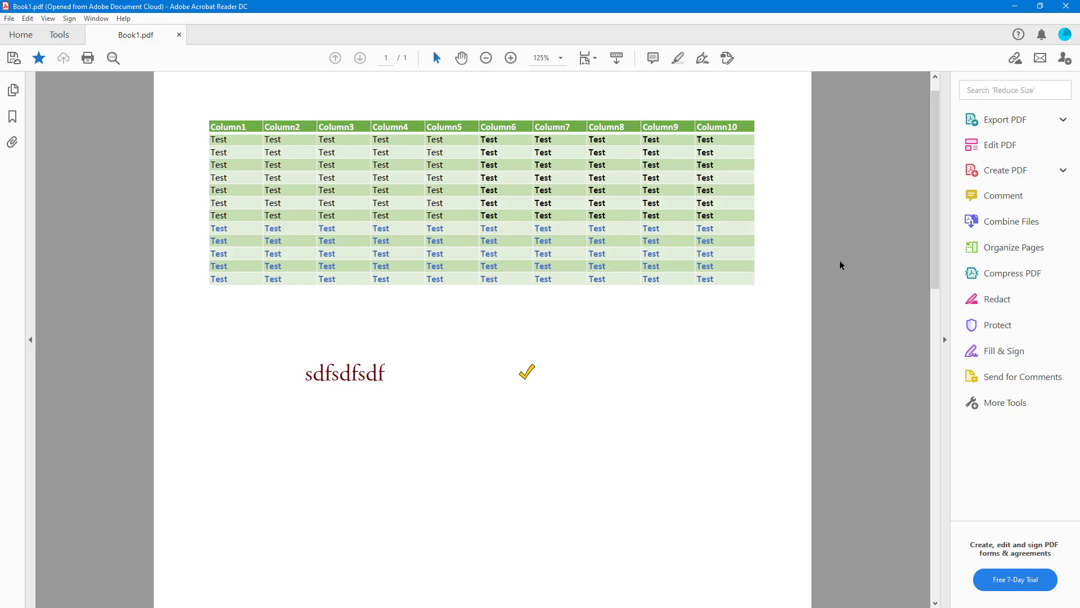
{"action": "mouse_move", "coordinate": [828, 256]}
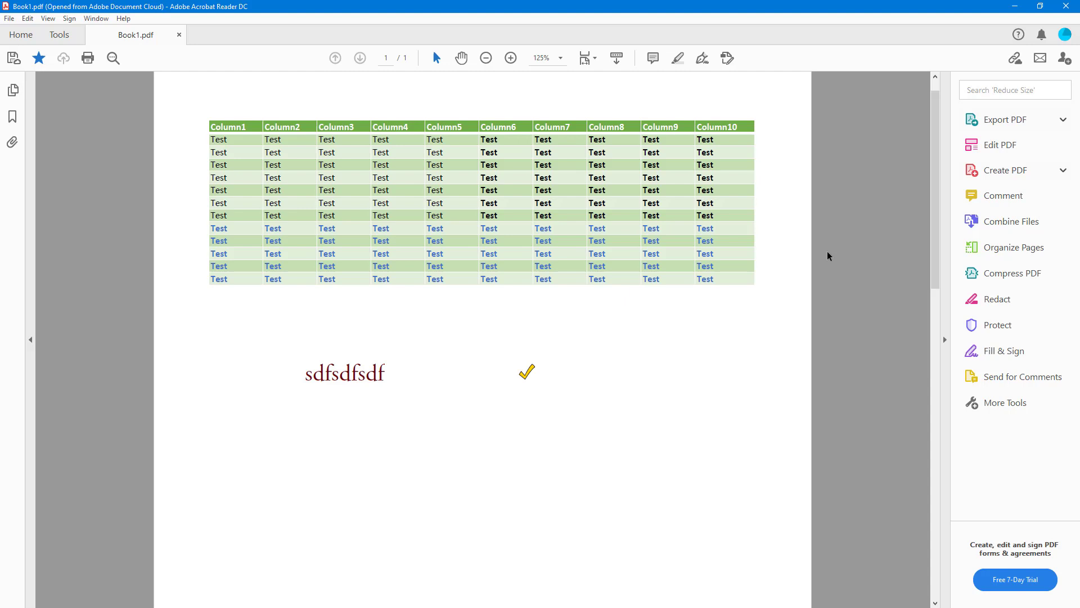
{"action": "mouse_move", "coordinate": [680, 315]}
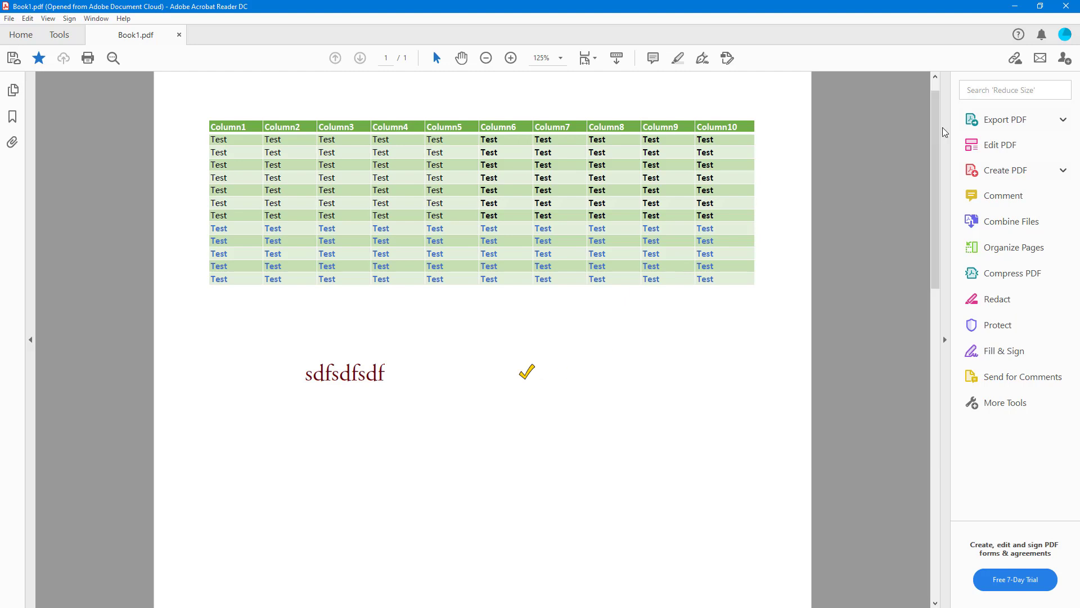
{"action": "mouse_move", "coordinate": [1004, 195]}
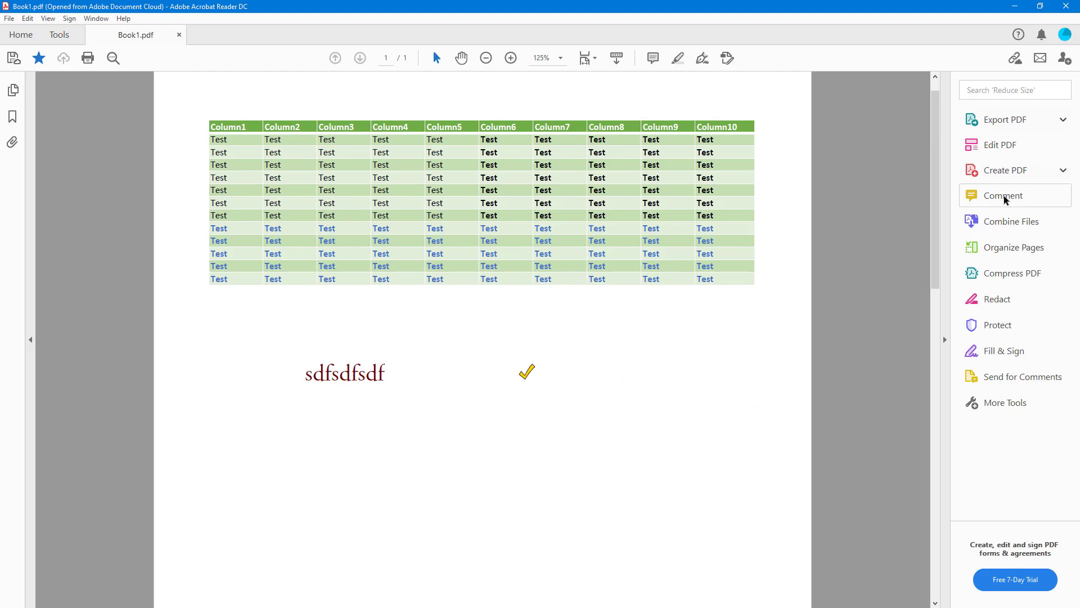
Step: Open Commenting Preferences from the Comment tool's comment-list options menu
{"action": "left_click", "coordinate": [1004, 196]}
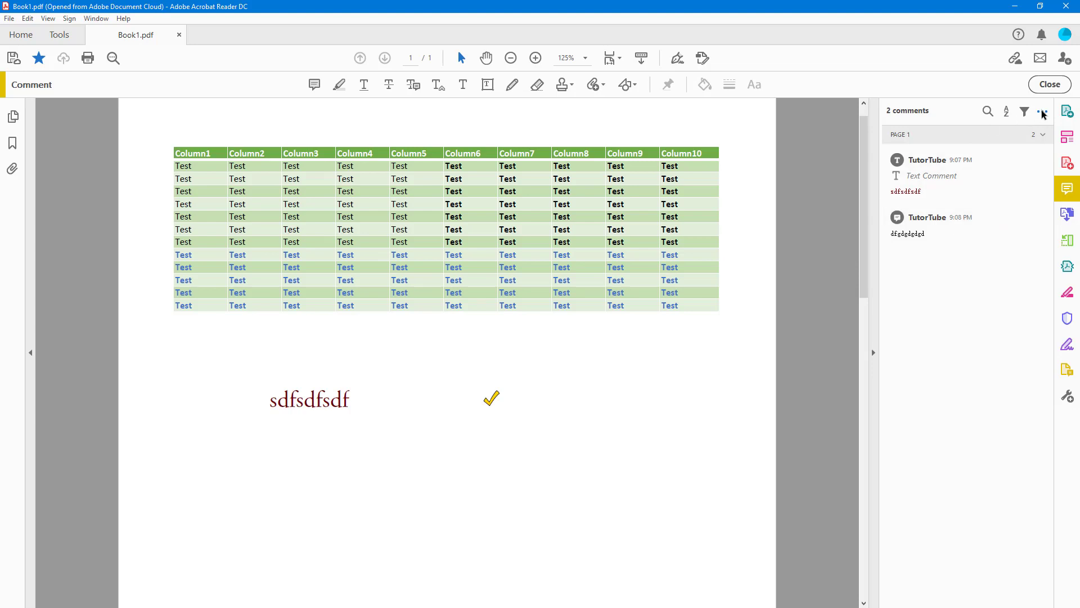
{"action": "left_click", "coordinate": [1043, 111]}
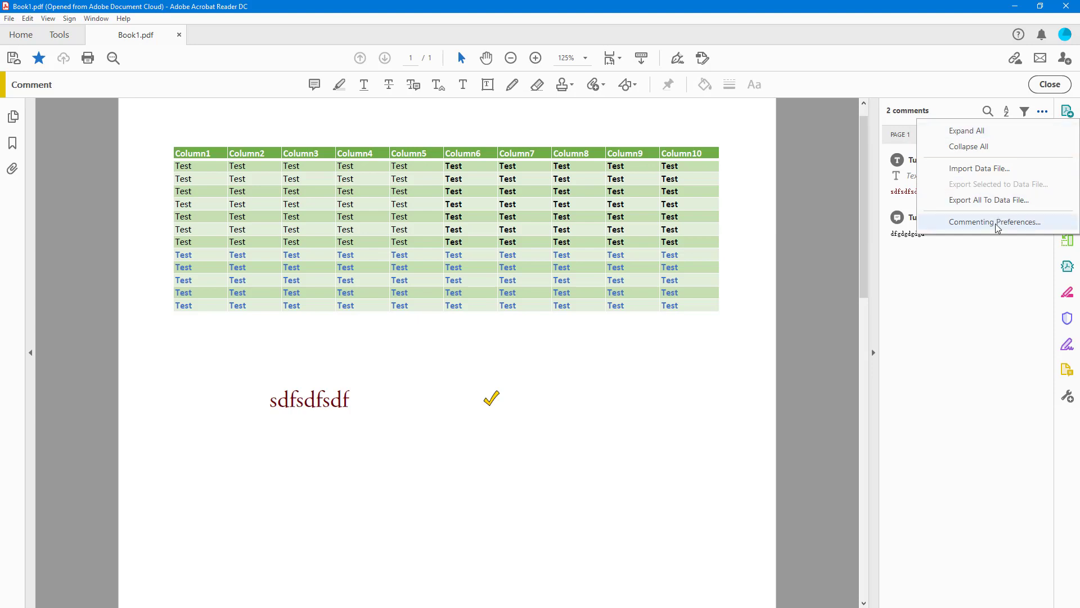
{"action": "left_click", "coordinate": [993, 222]}
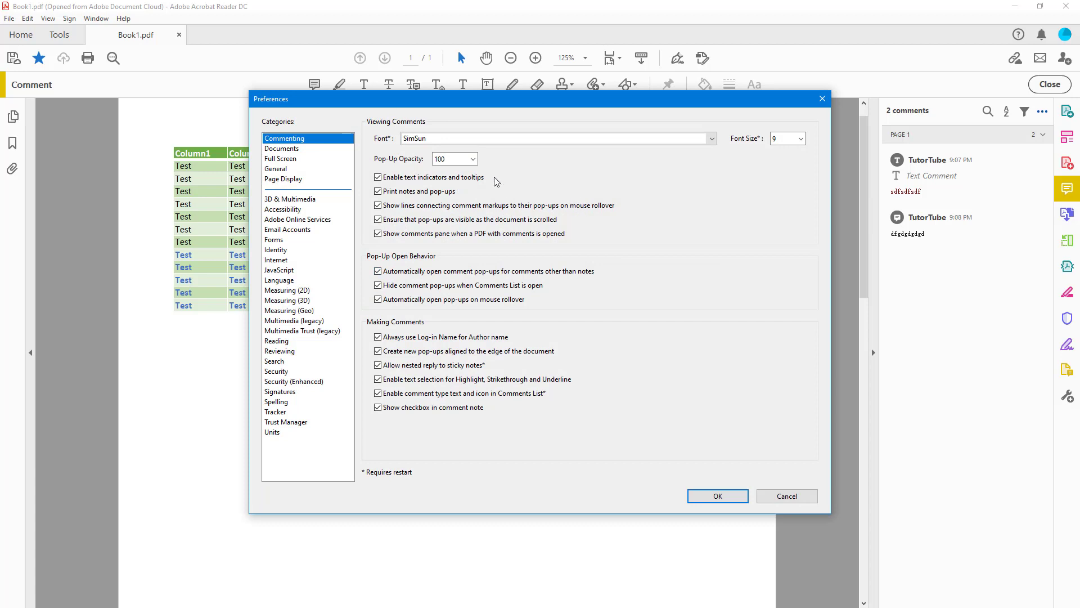
Step: Set the comment font to Sitka Small at size 12 and confirm with OK
{"action": "left_click", "coordinate": [711, 139]}
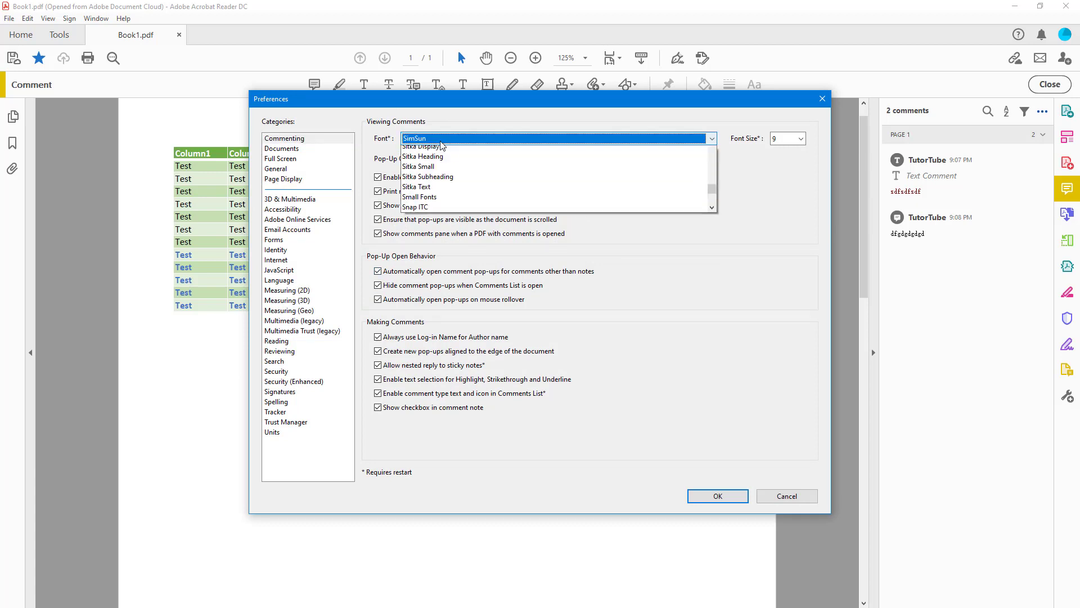
{"action": "left_click", "coordinate": [418, 166]}
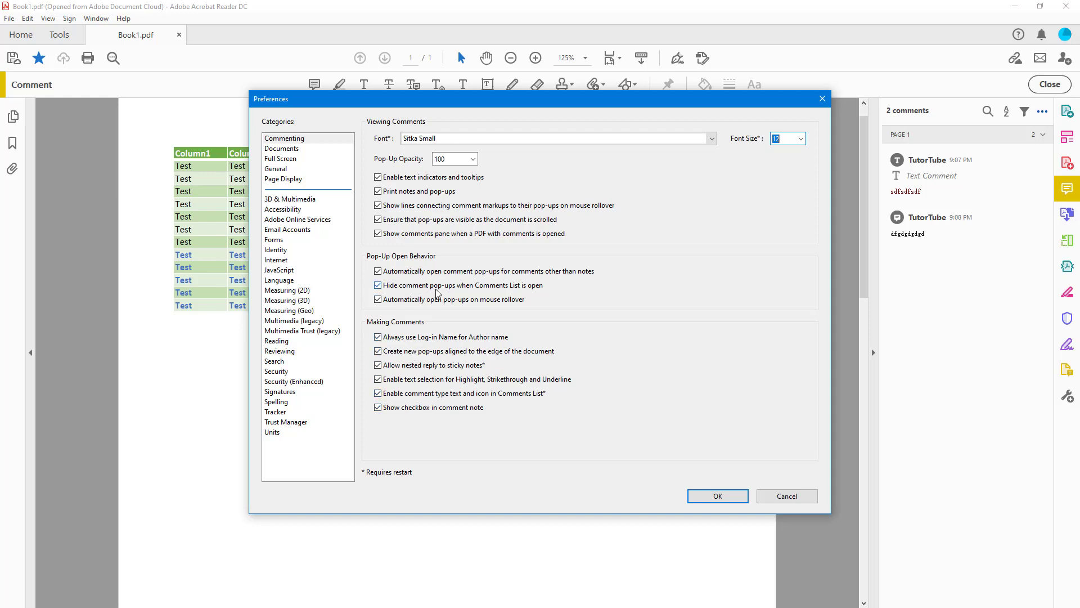
{"action": "mouse_move", "coordinate": [538, 300]}
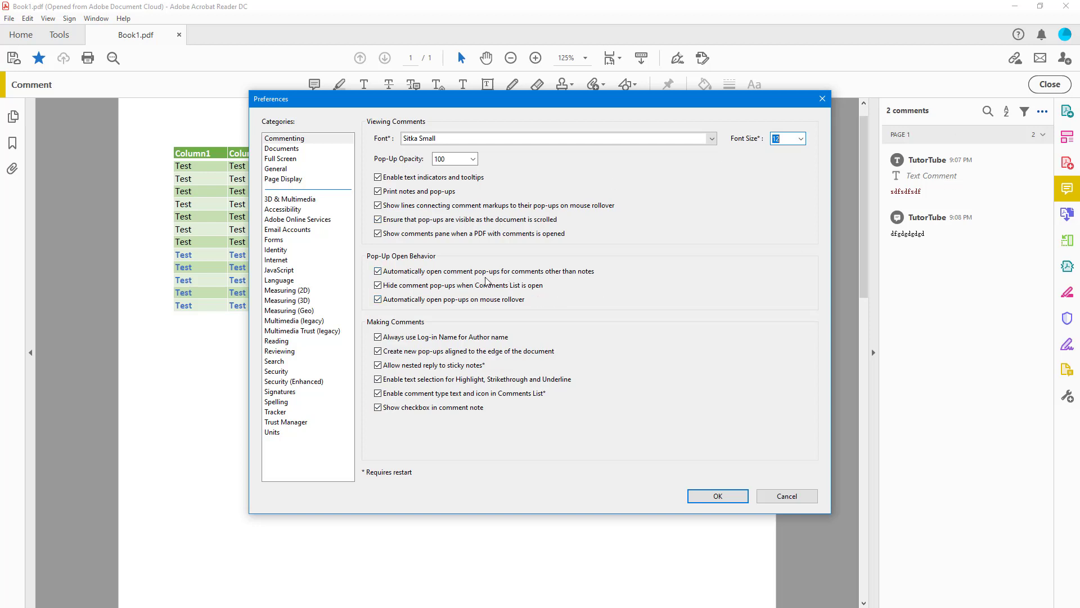
{"action": "mouse_move", "coordinate": [479, 297]}
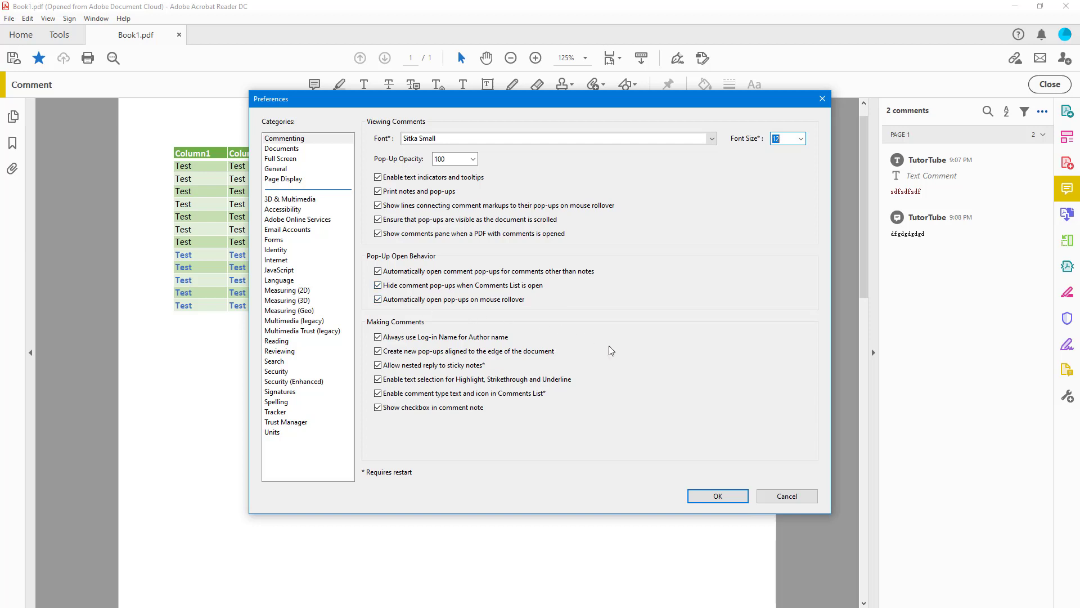
{"action": "left_click", "coordinate": [717, 496]}
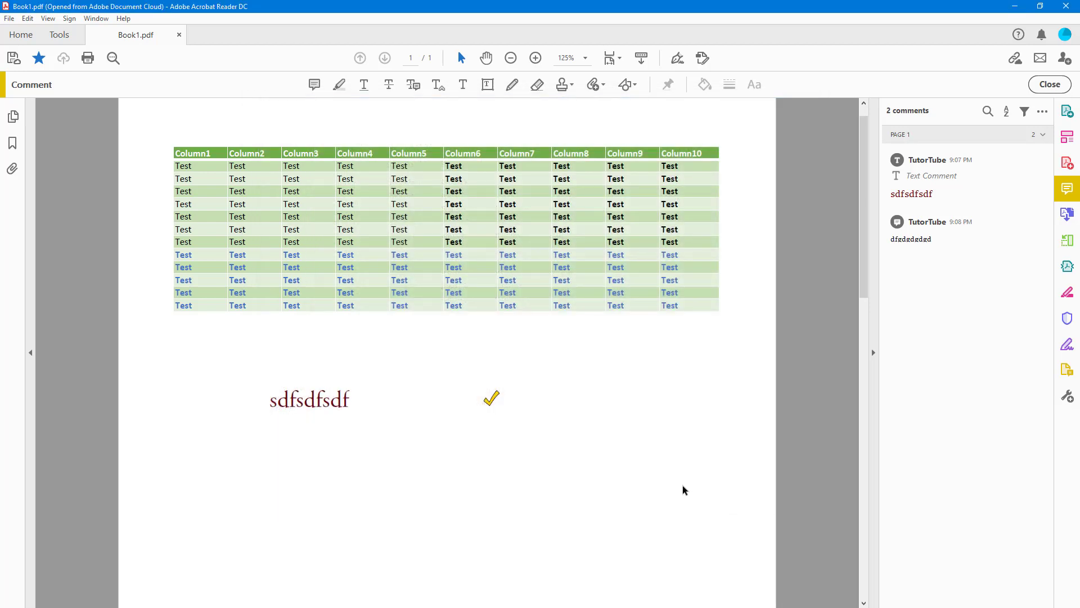
{"action": "mouse_move", "coordinate": [654, 494]}
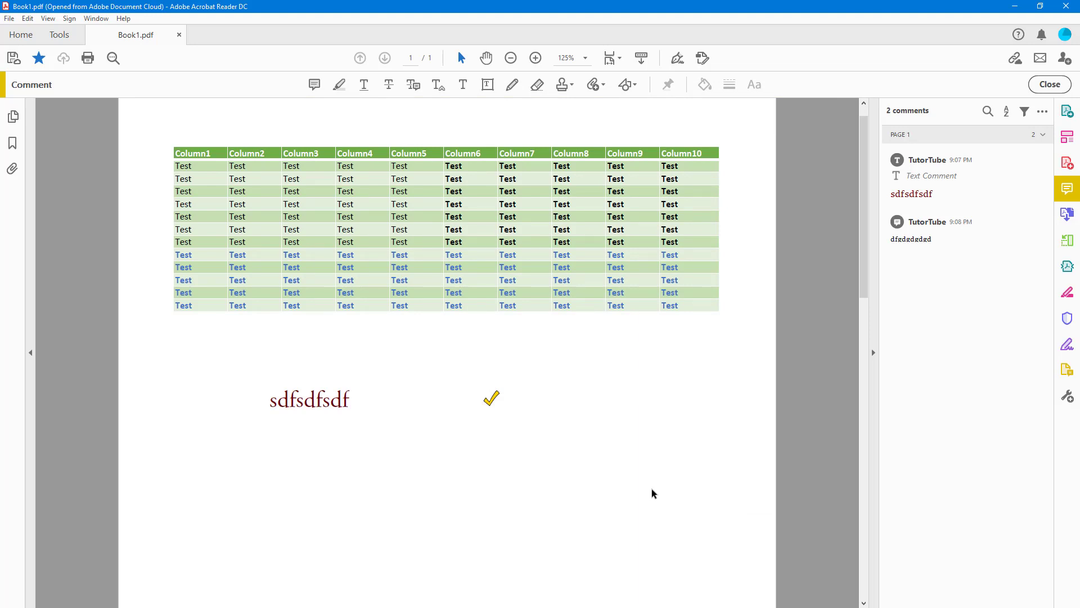
{"action": "mouse_move", "coordinate": [872, 208]}
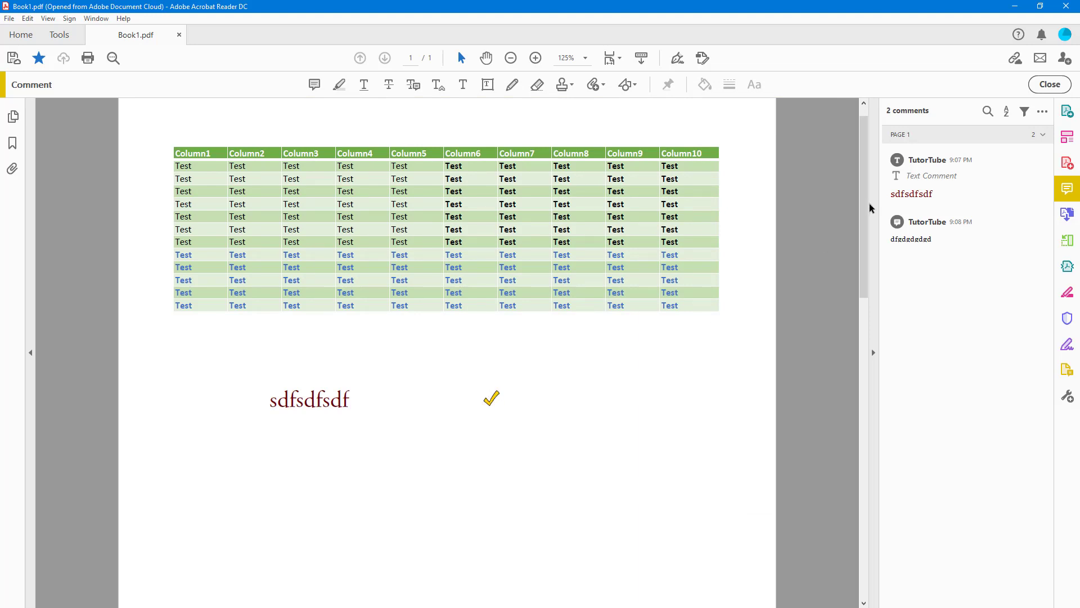
Step: Exit commenting, check that the check-mark comment's pop-up still appears, then reopen commenting tools
{"action": "left_click", "coordinate": [1048, 84]}
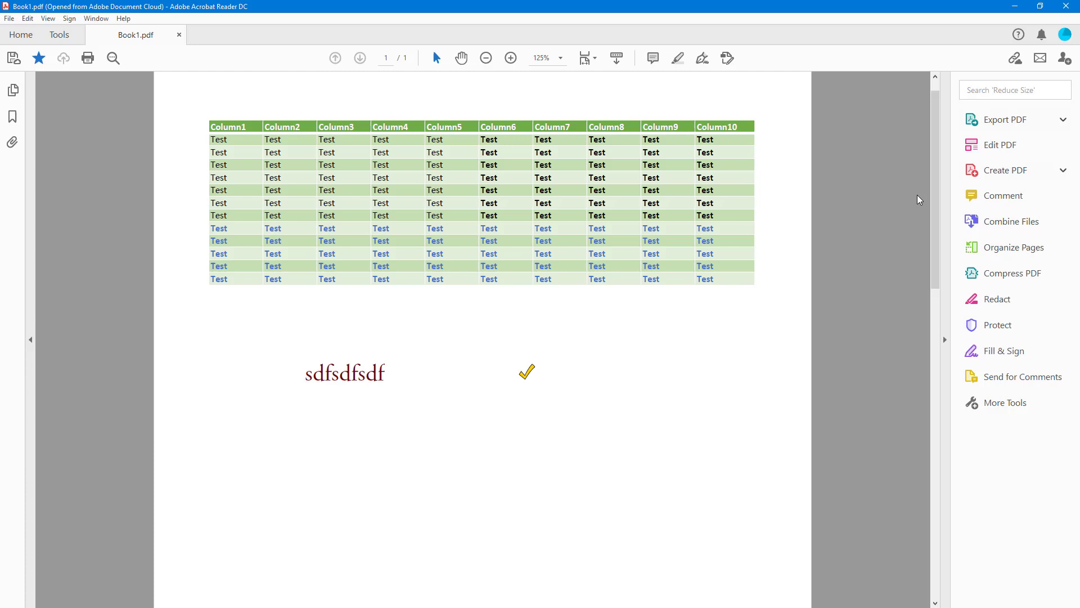
{"action": "left_click", "coordinate": [527, 373]}
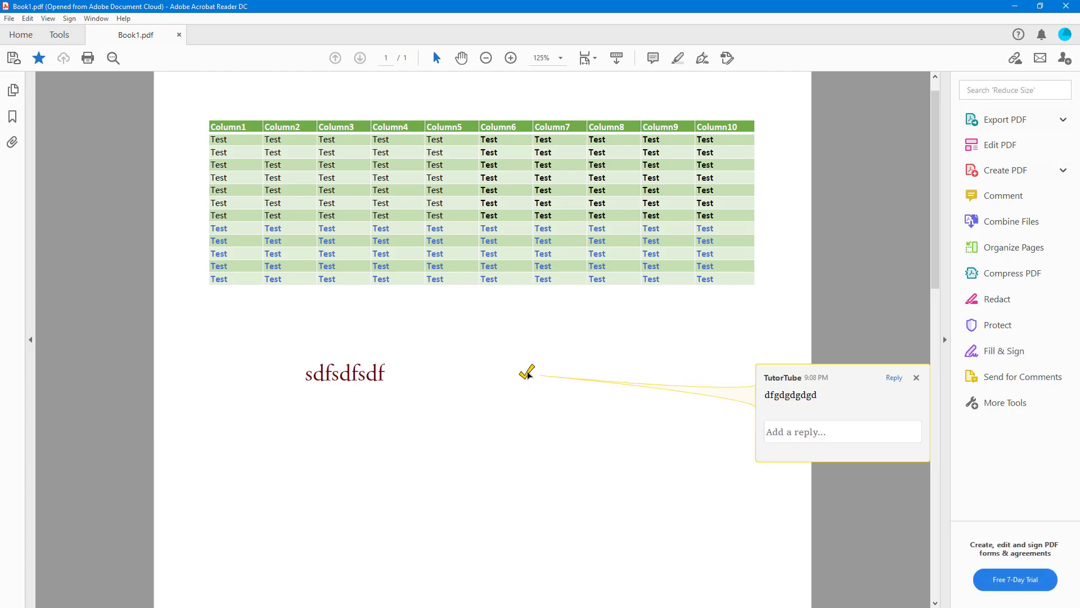
{"action": "left_click", "coordinate": [527, 372]}
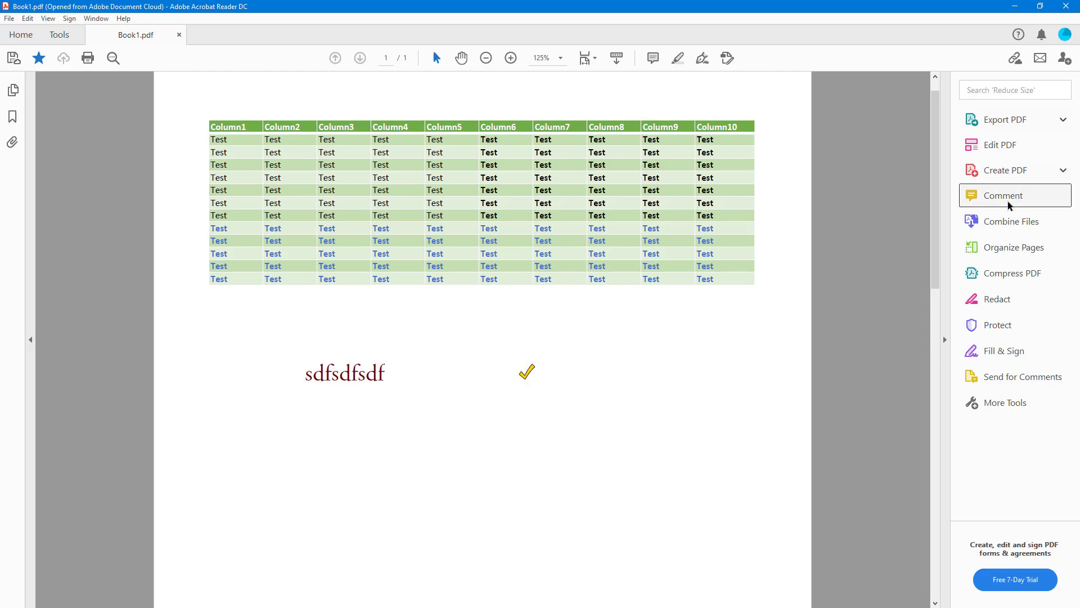
{"action": "left_click", "coordinate": [1002, 195]}
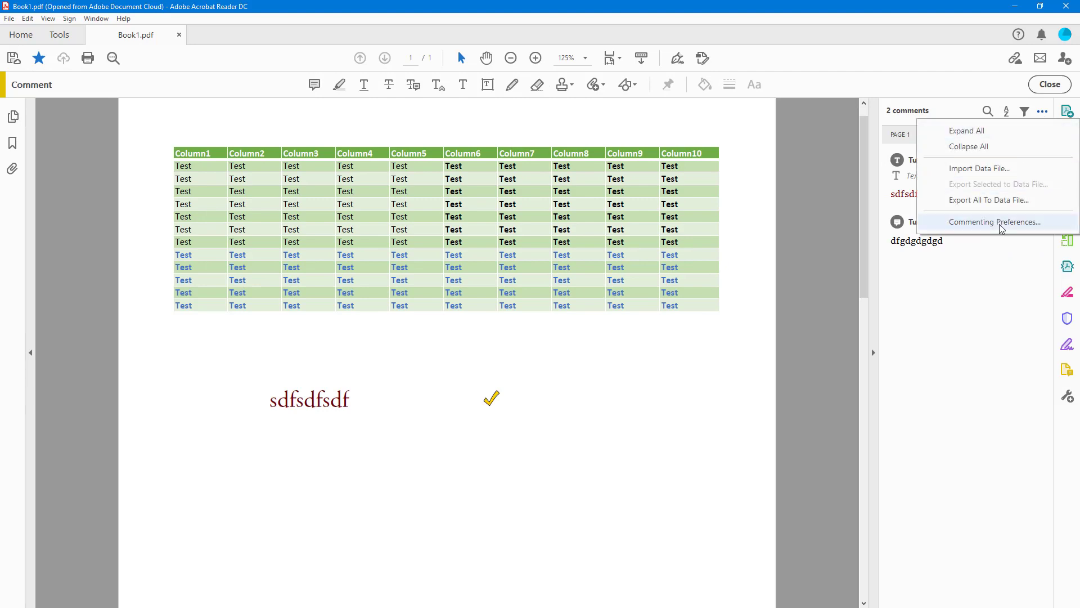
Step: Disable automatic comment pop-ups, including on mouse rollover, in Commenting Preferences and save
{"action": "left_click", "coordinate": [993, 222]}
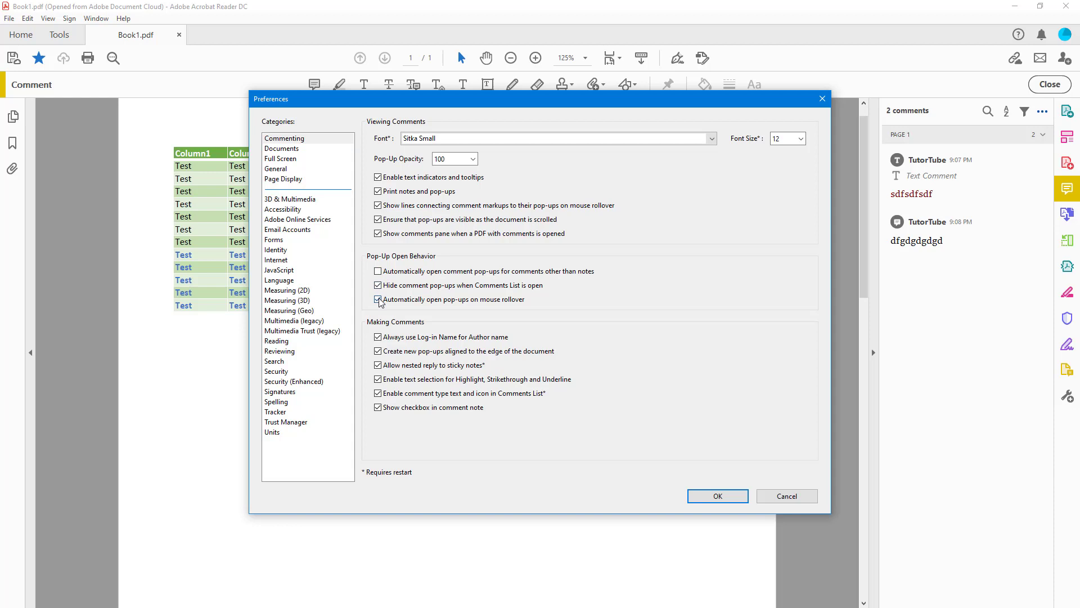
{"action": "left_click", "coordinate": [716, 495]}
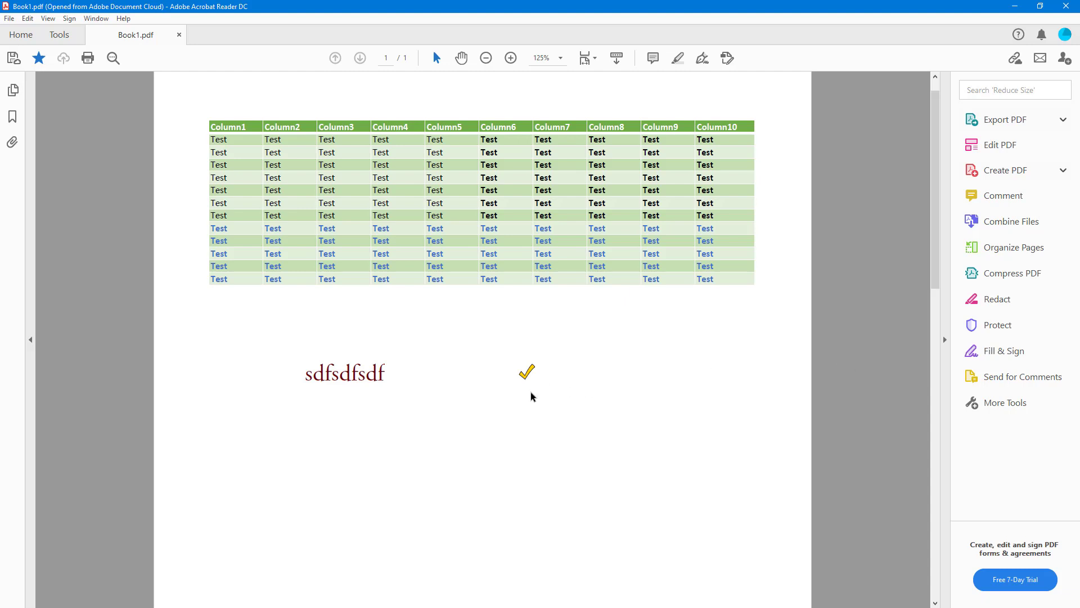
{"action": "left_click", "coordinate": [527, 372]}
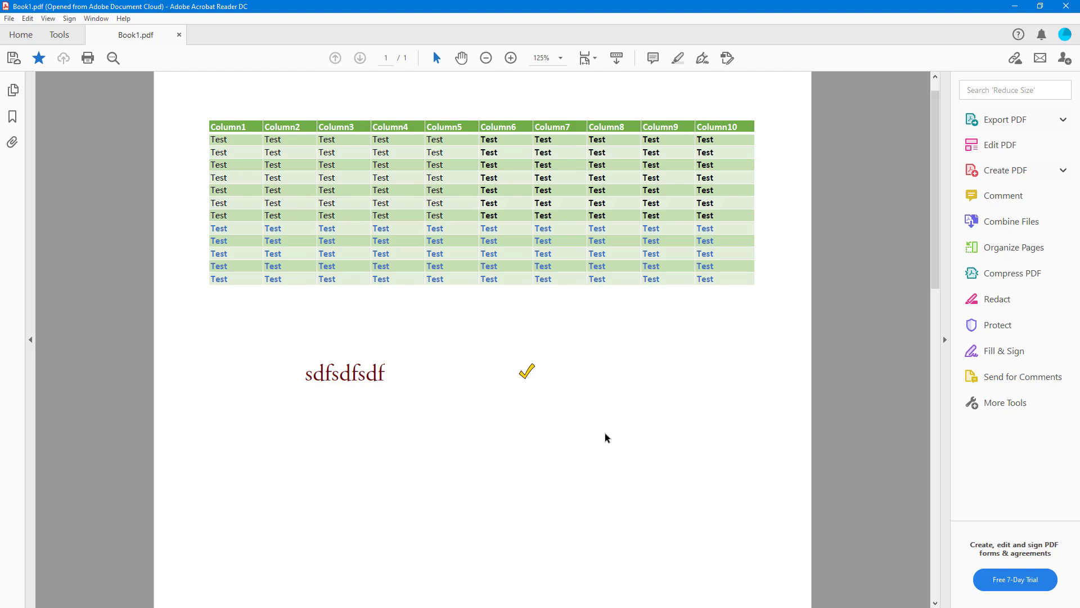
{"action": "mouse_move", "coordinate": [733, 385]}
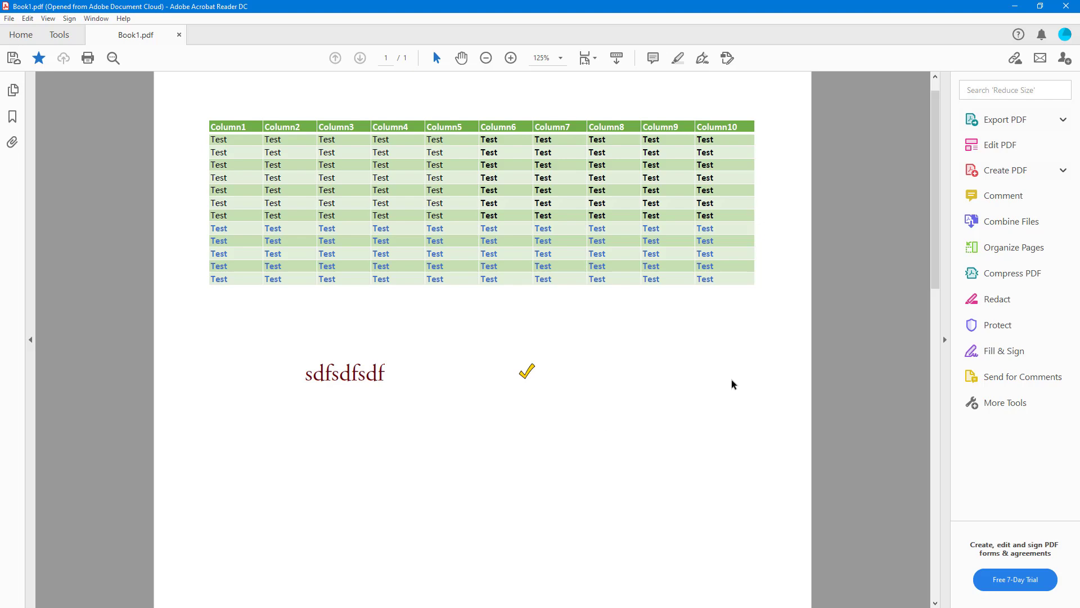